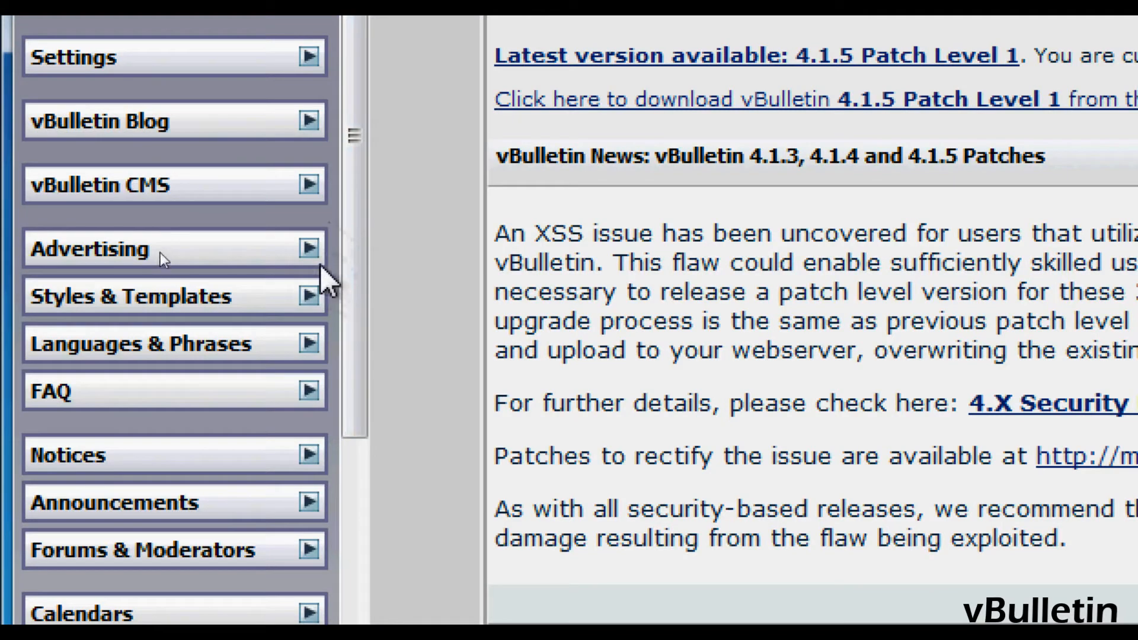
mouse_move(165, 255)
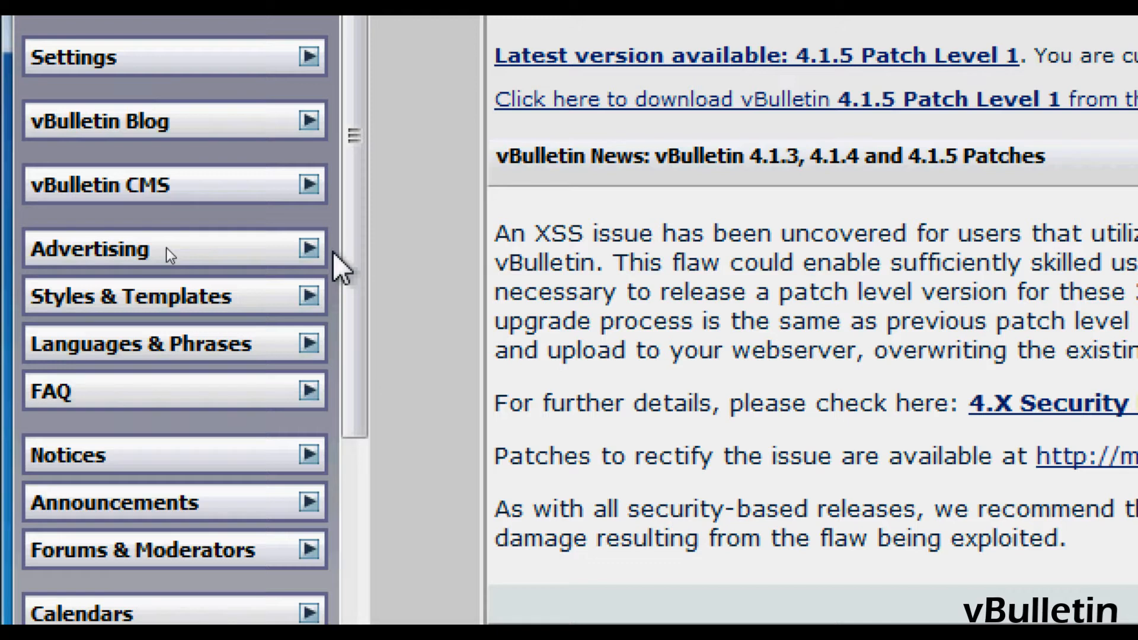
mouse_move(163, 257)
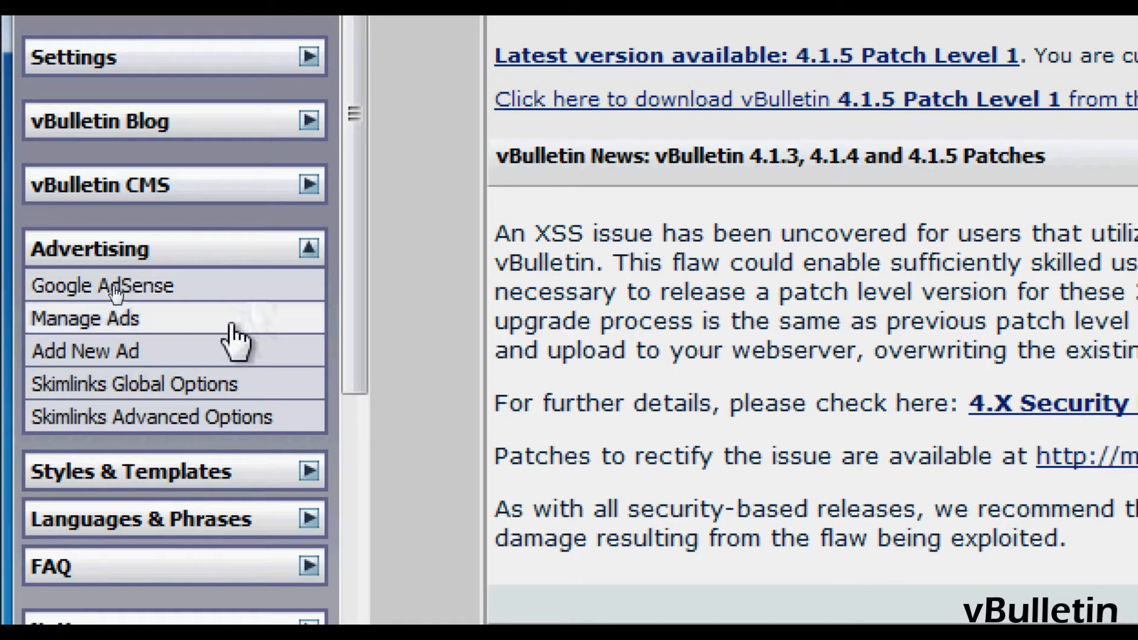
mouse_move(228, 352)
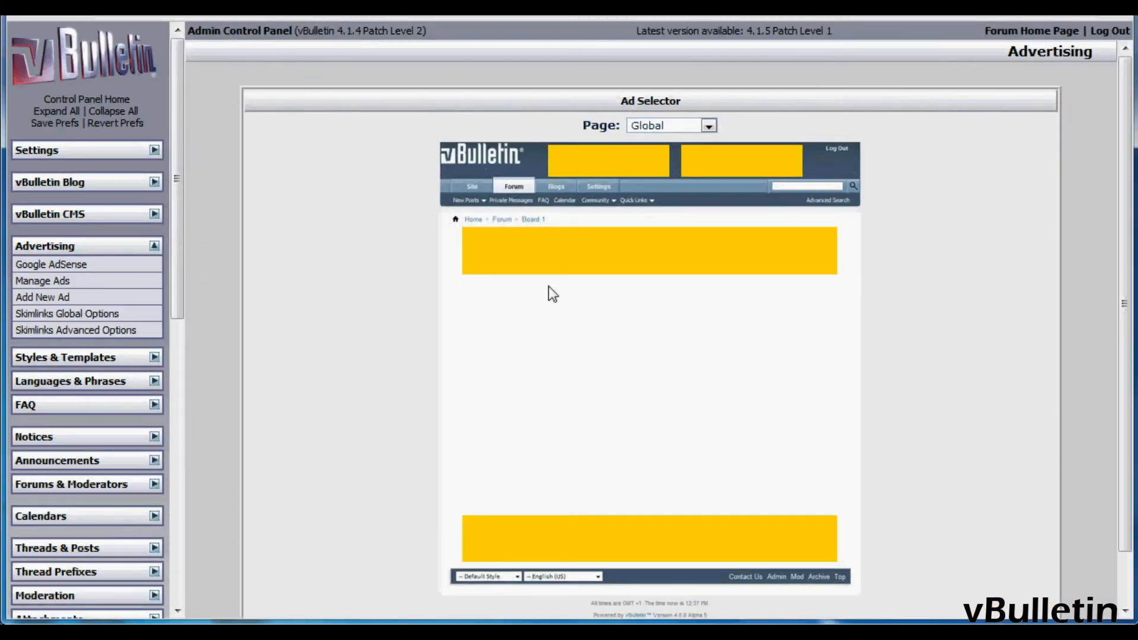
mouse_move(558, 202)
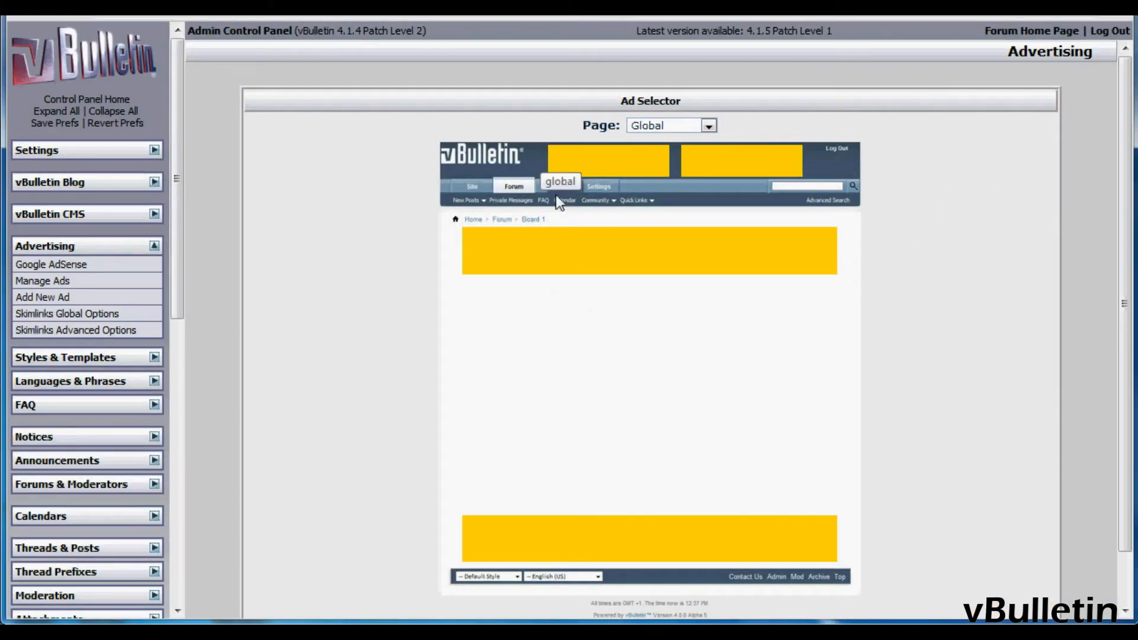
mouse_move(643, 304)
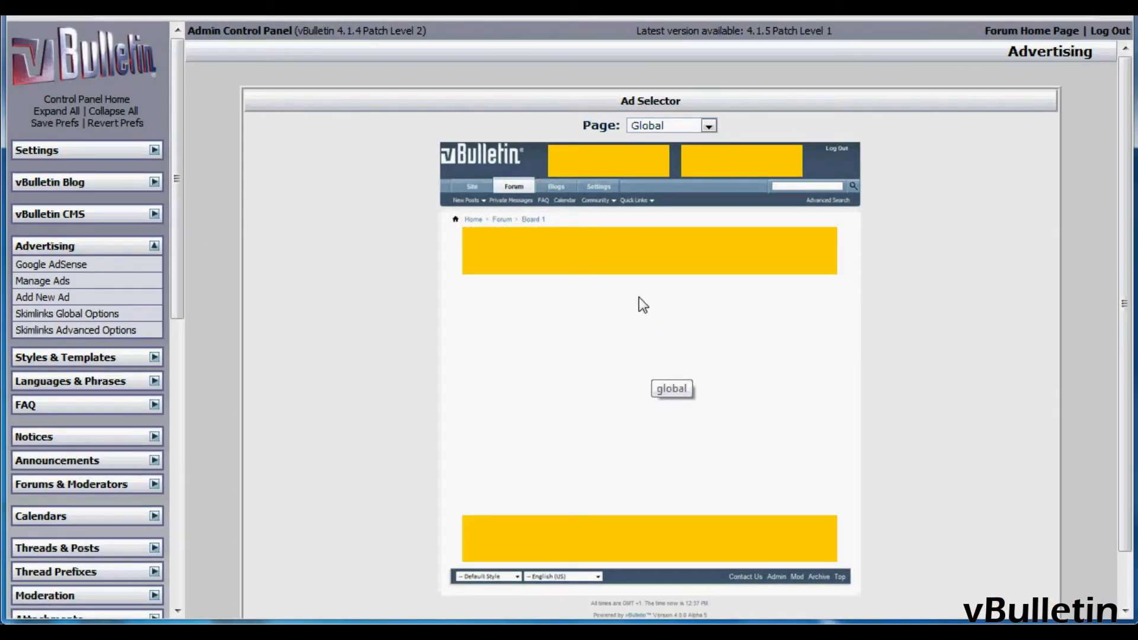
mouse_move(755, 332)
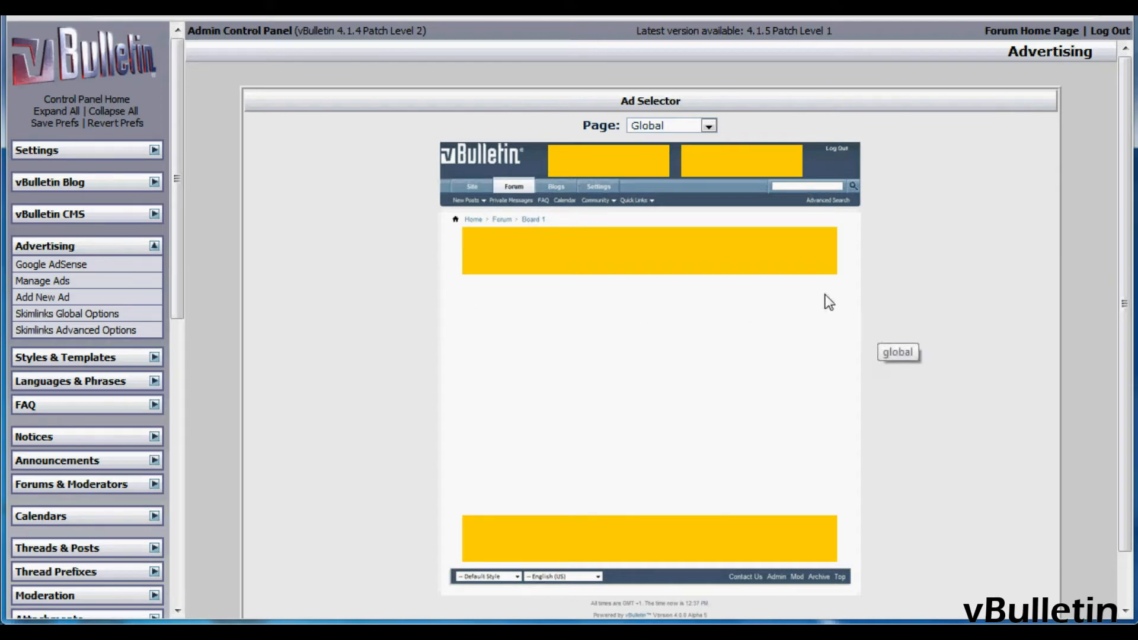
mouse_move(741, 160)
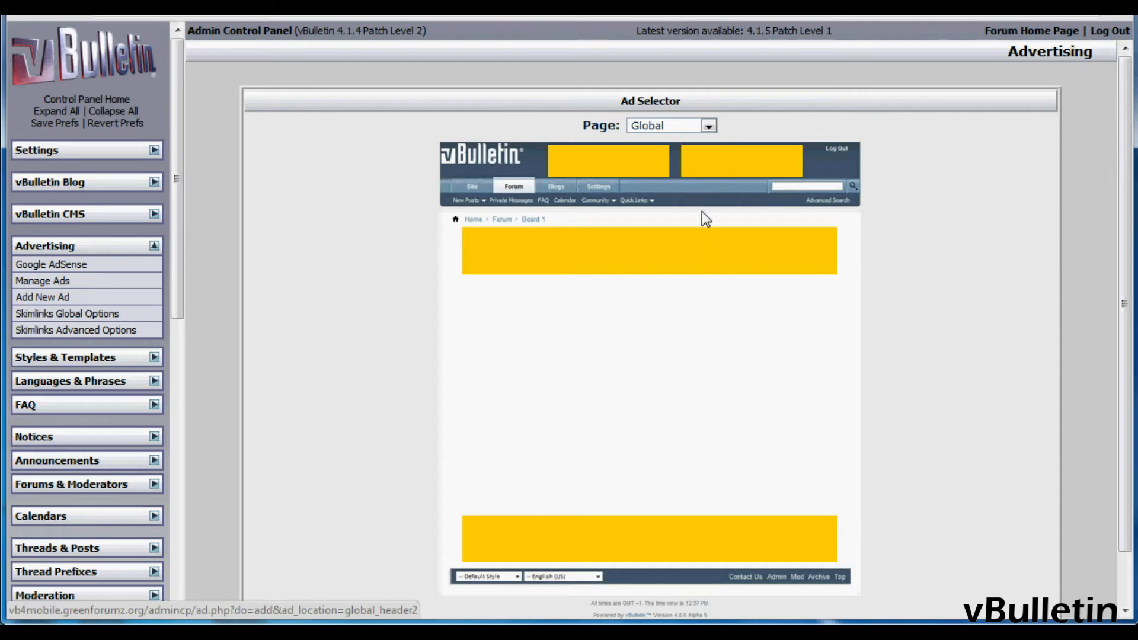
Choose the Below Navbar slot in the Global Ad Selector preview for the new ad.
left_click(649, 250)
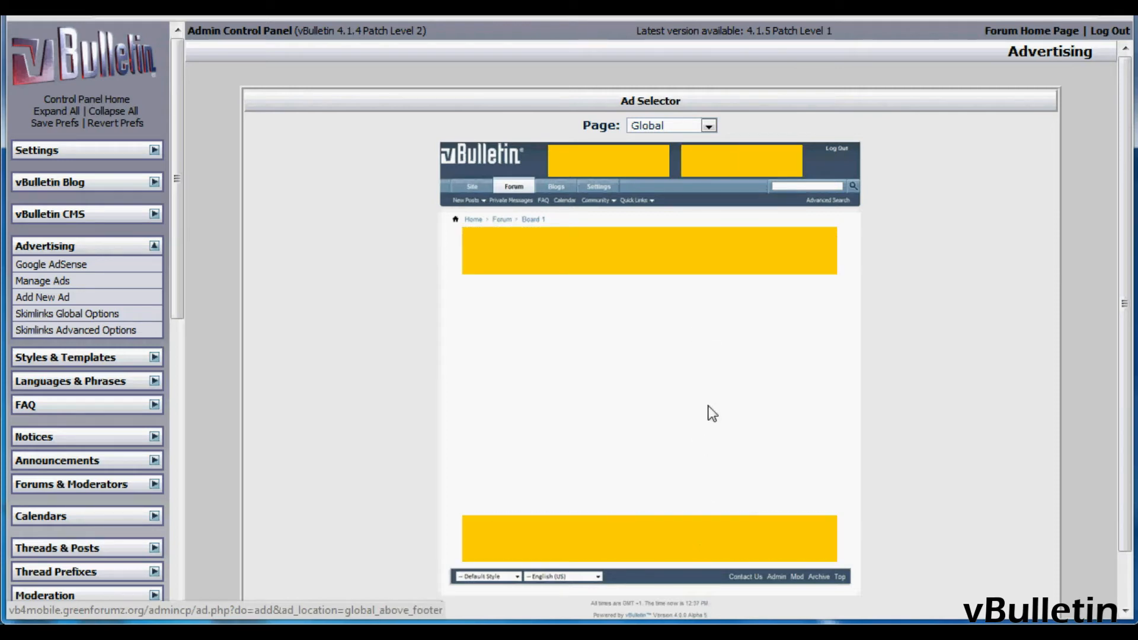
mouse_move(508, 267)
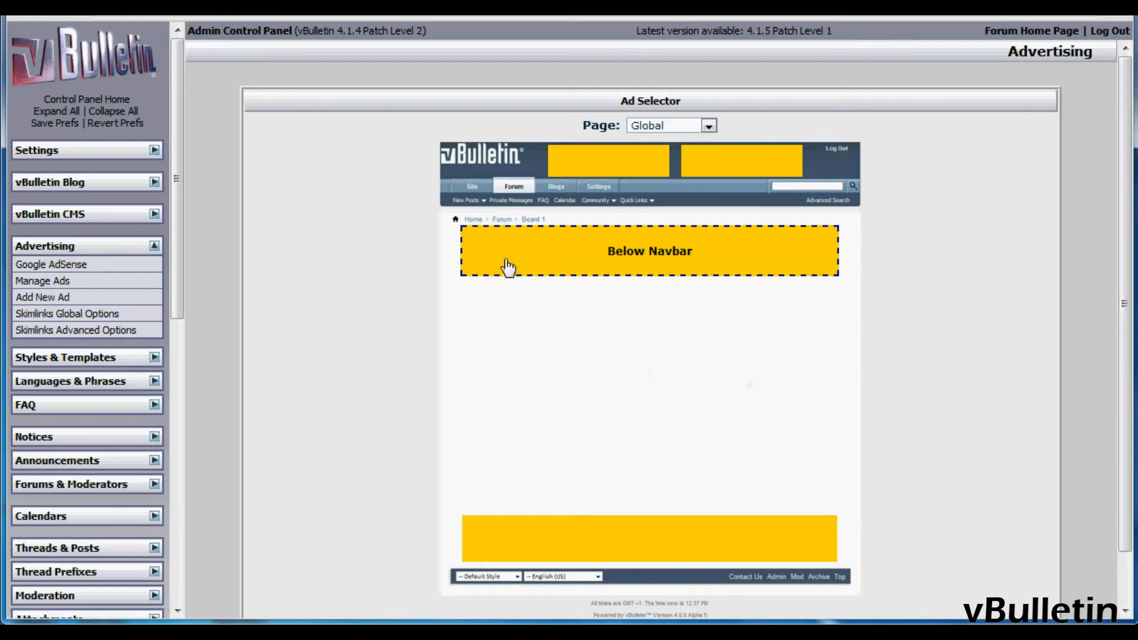
mouse_move(558, 276)
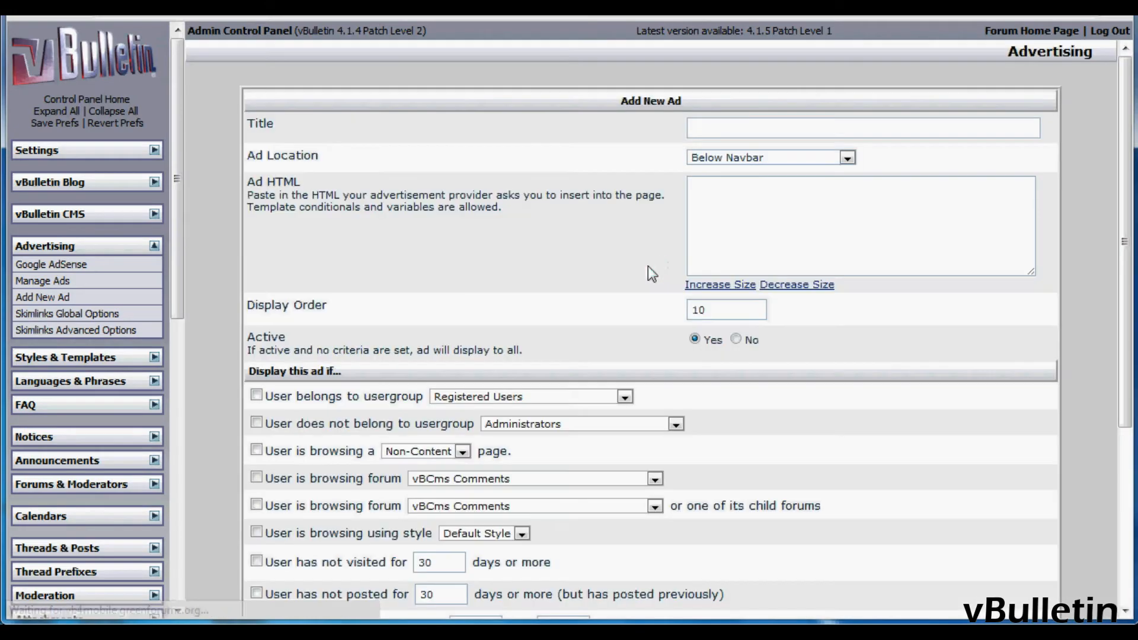
Enter the ad title Google 728x90.
scroll("down", 3)
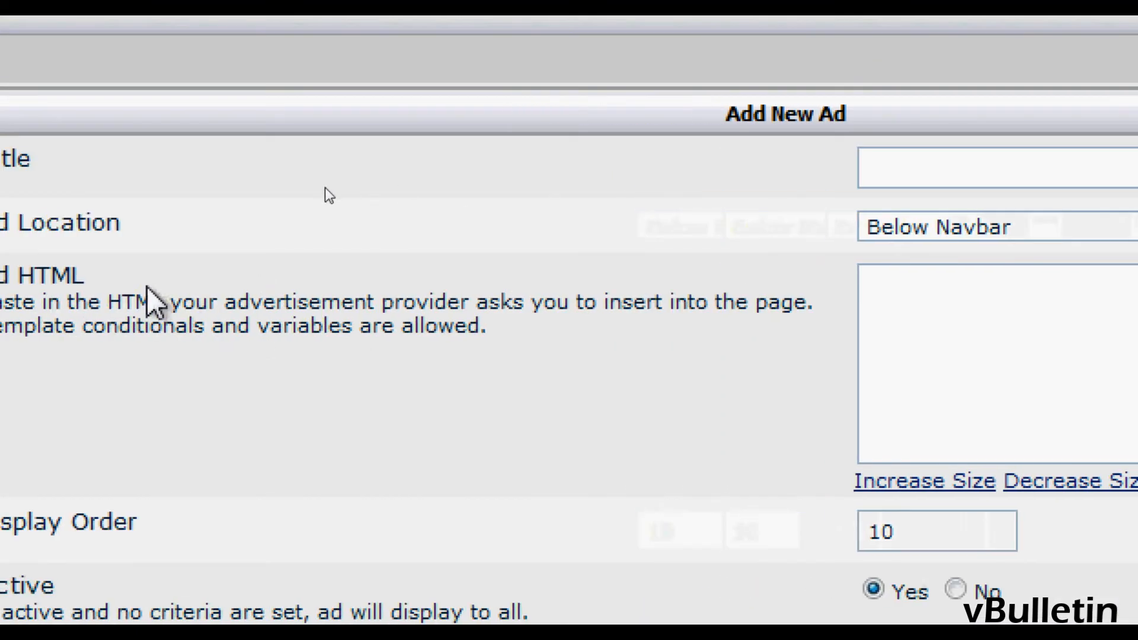
type("G")
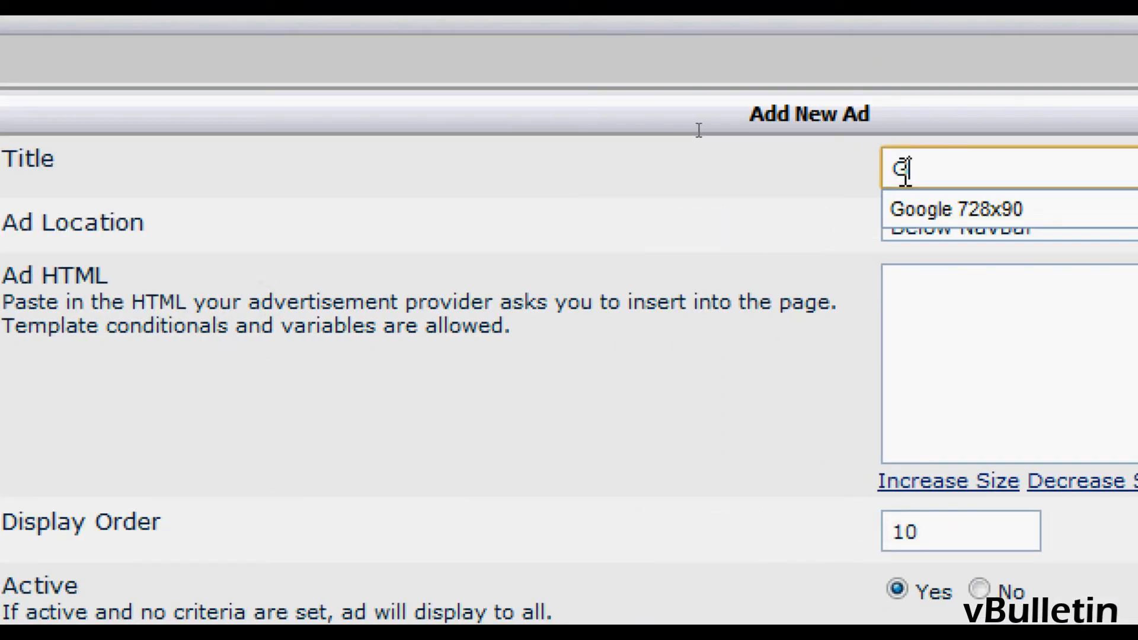
mouse_move(973, 209)
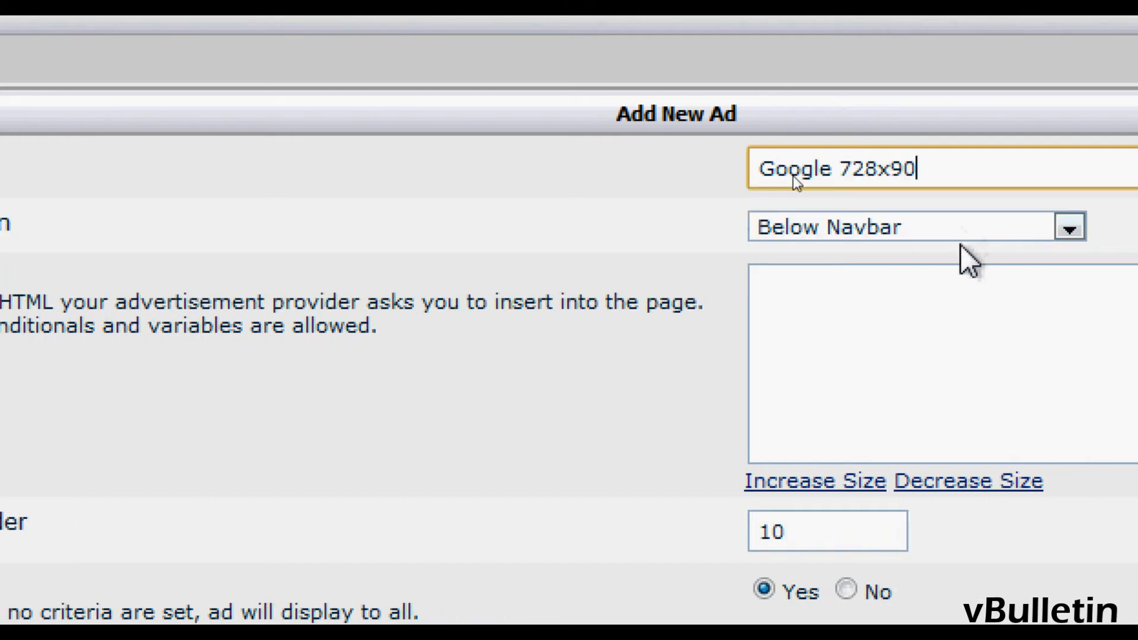
left_click(936, 363)
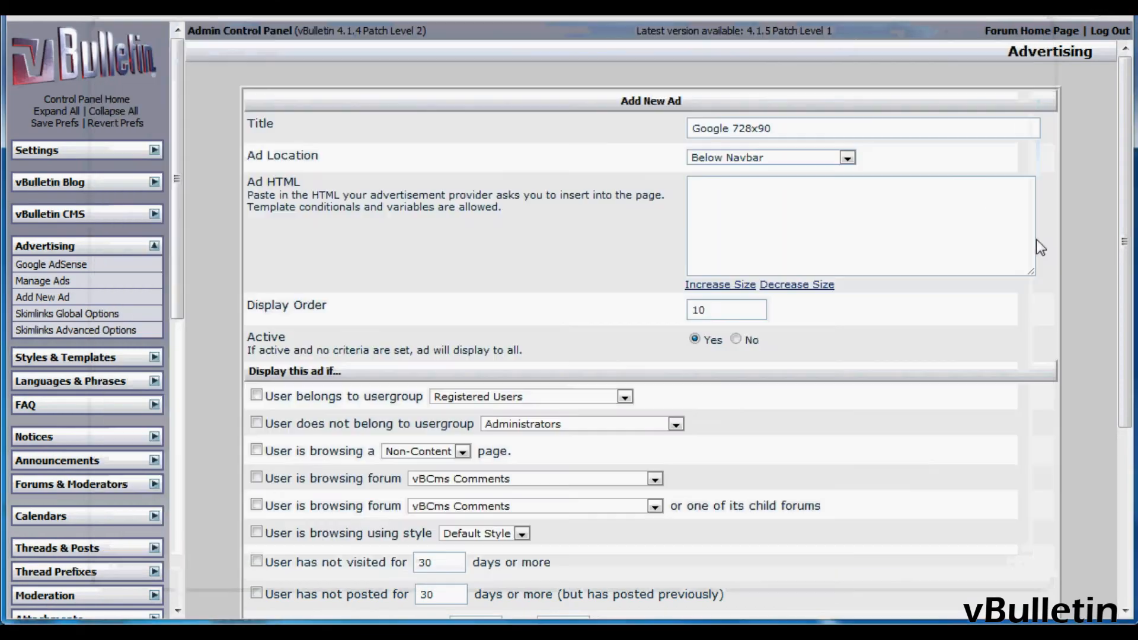
Fill the Ad HTML with a centered div holding the Google leaderboard image.
type("<div align=\"center\"><img src=\"https://www.google.com/adsense/static/en_US/images/leaderboard.gif\"/></div>")
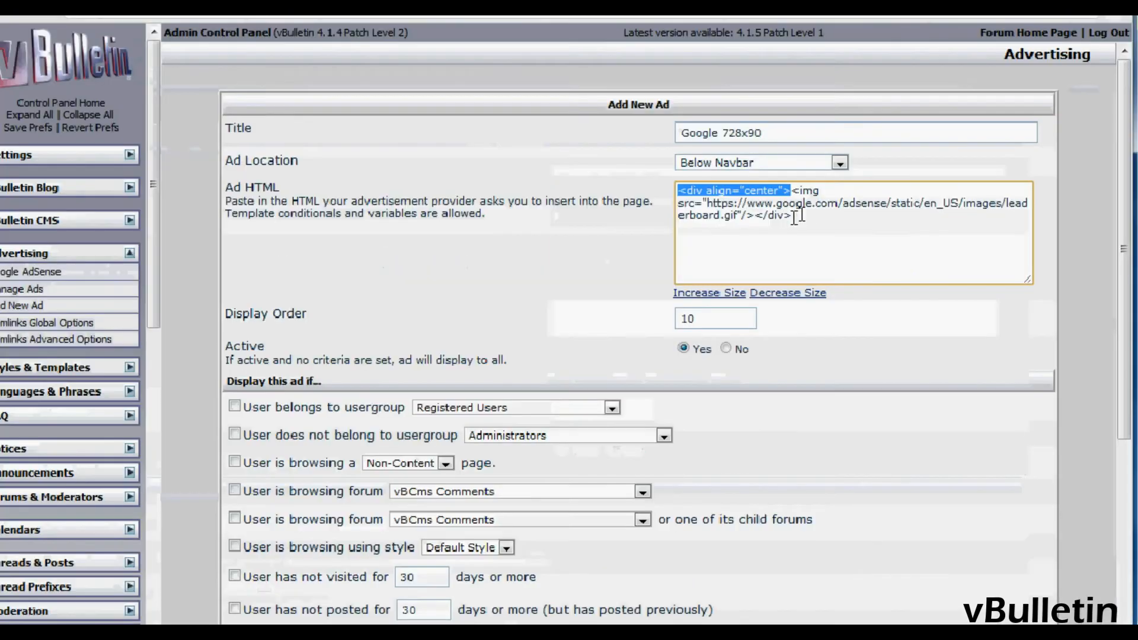
scroll("down", 3)
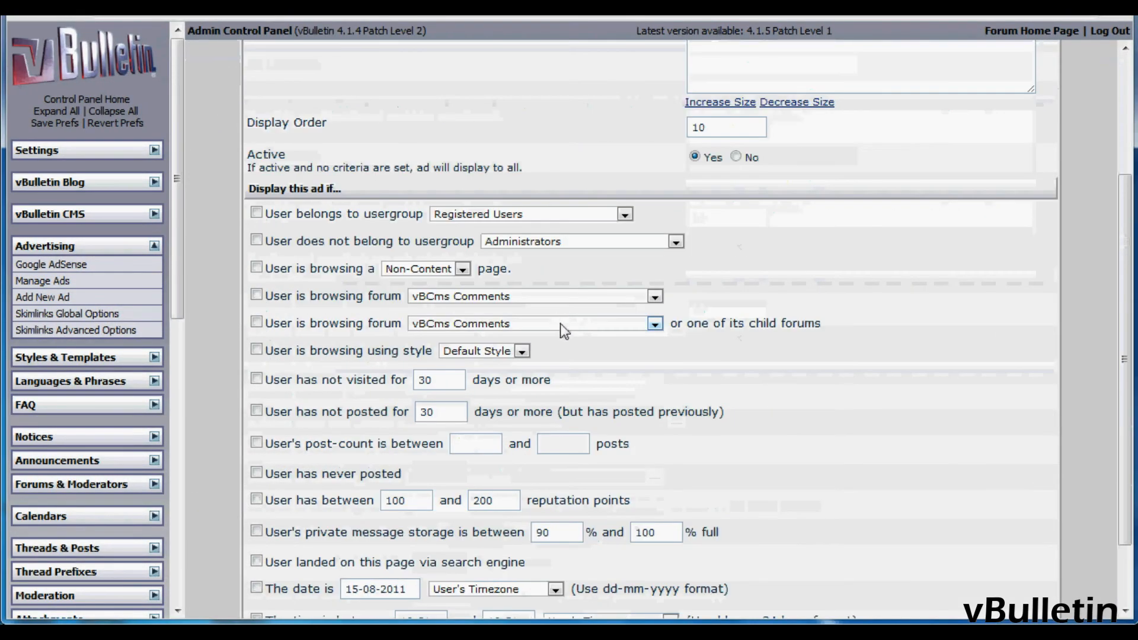
Review the usergroup criteria without selecting any and save the ad.
left_click(622, 213)
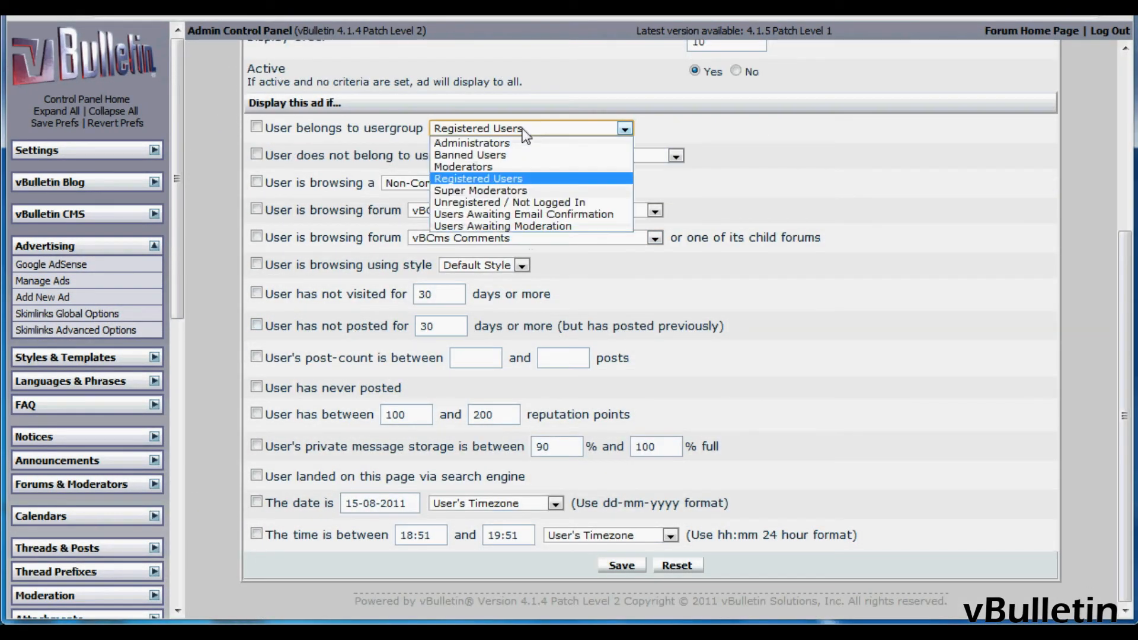
left_click(478, 179)
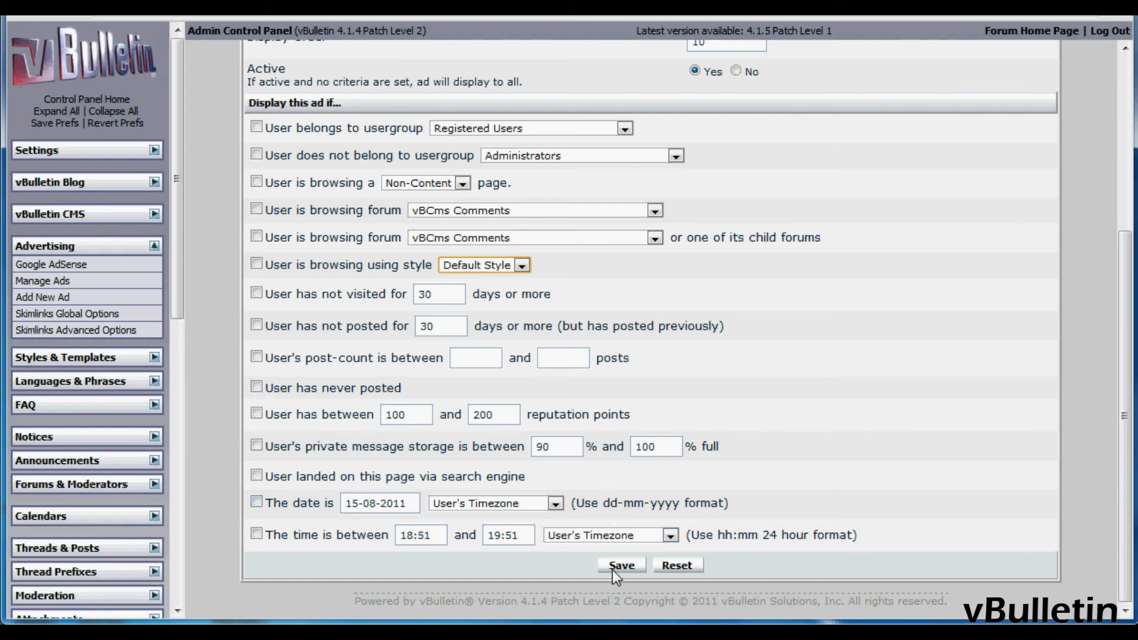
left_click(620, 565)
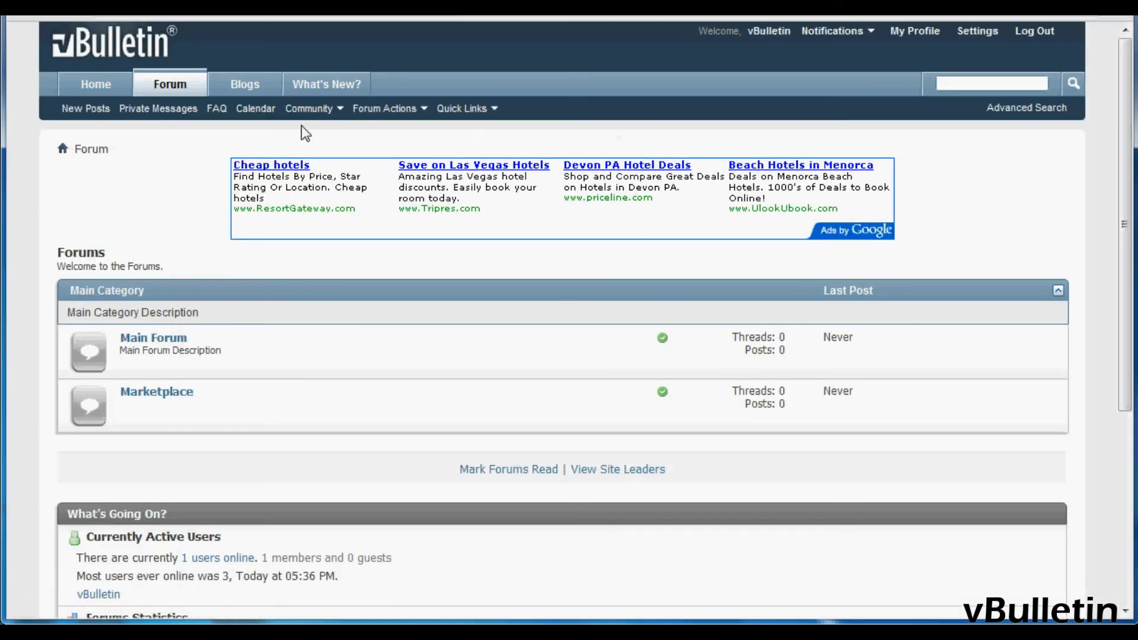
mouse_move(225, 177)
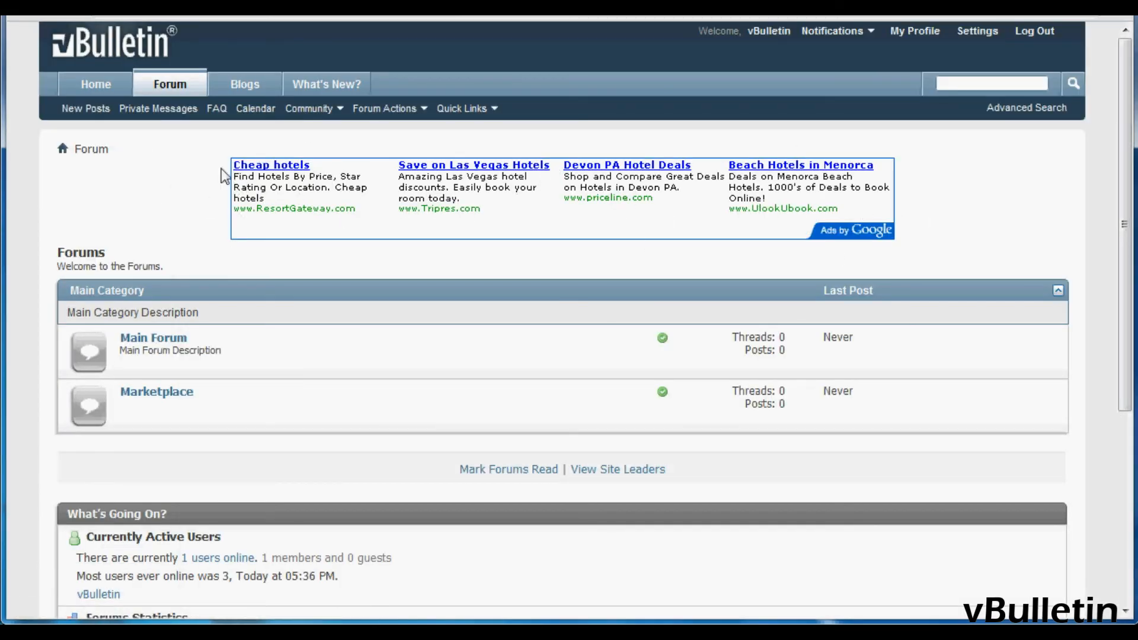
mouse_move(735, 283)
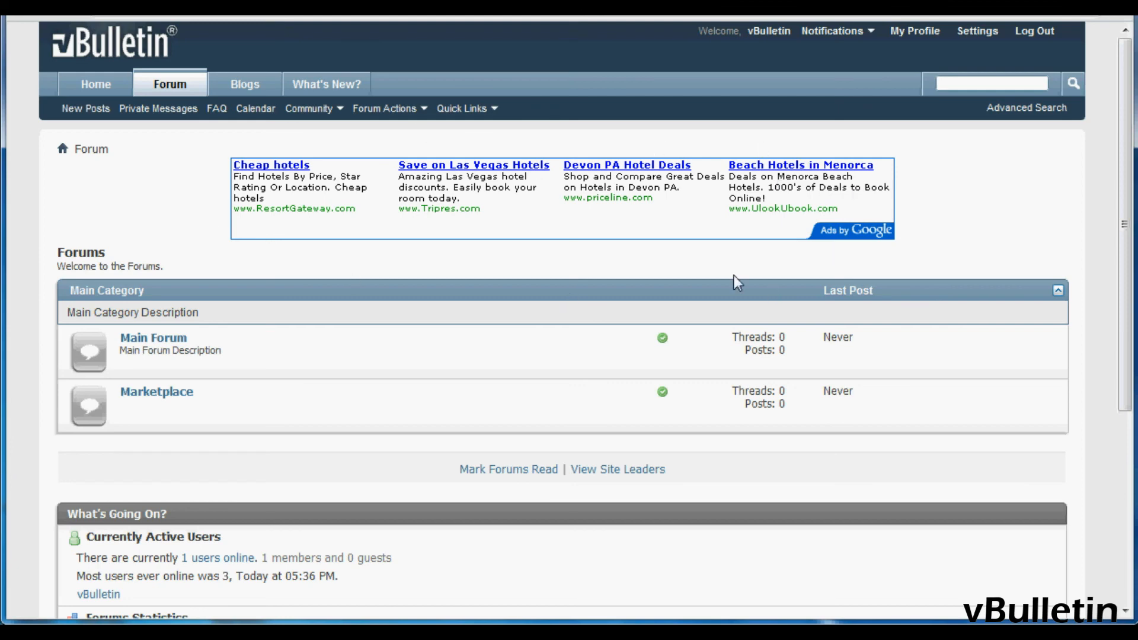